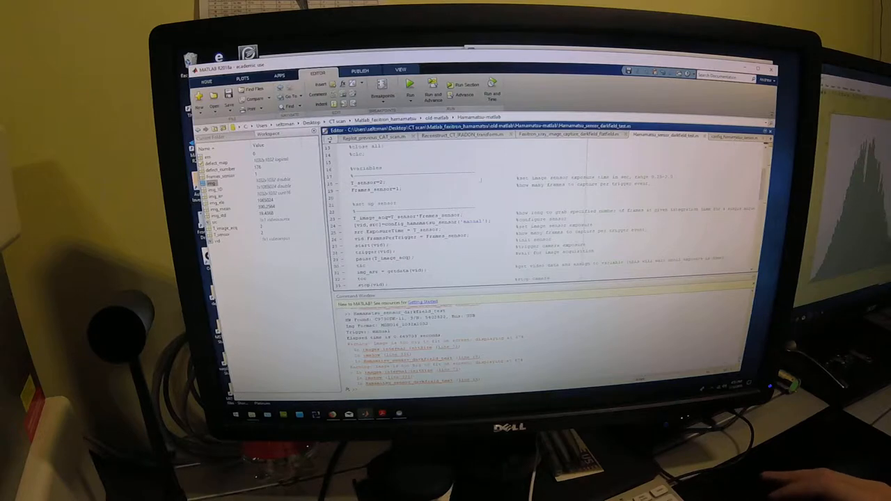
Switch the editor to config_hamamatsu_sensor.m to view the sensor configuration function
scroll("down", 3)
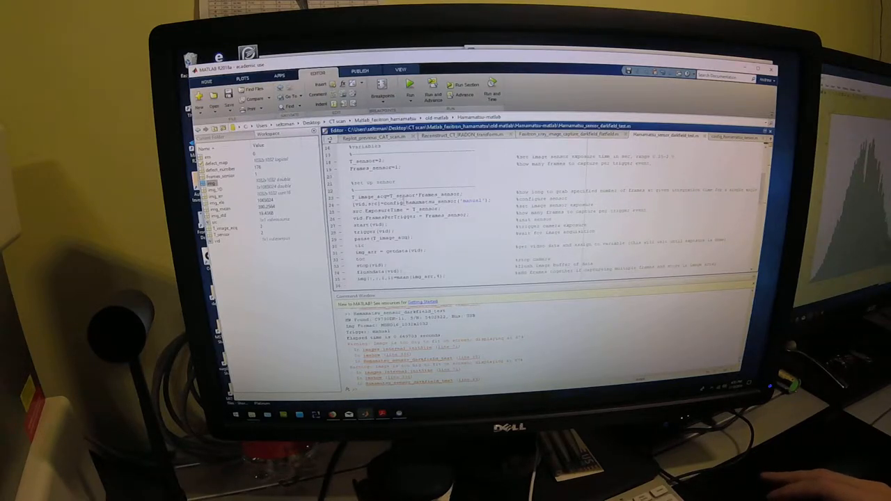
left_click(734, 136)
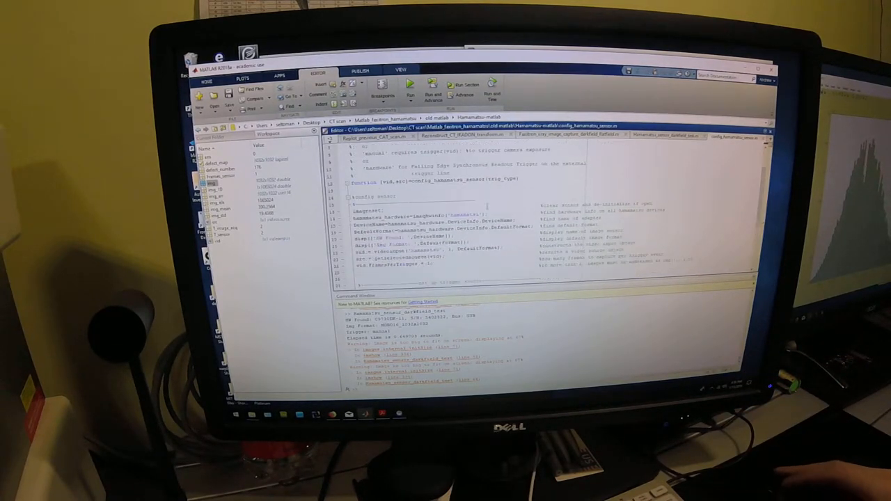
scroll("down", 3)
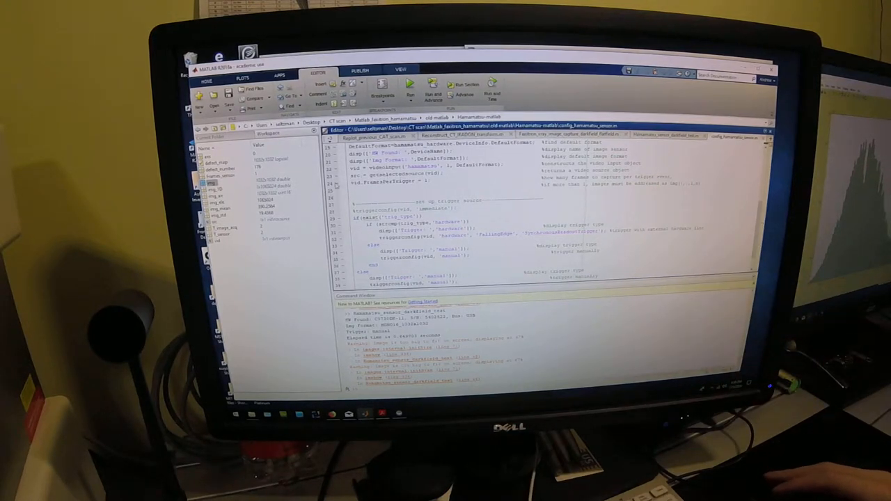
scroll("down", 3)
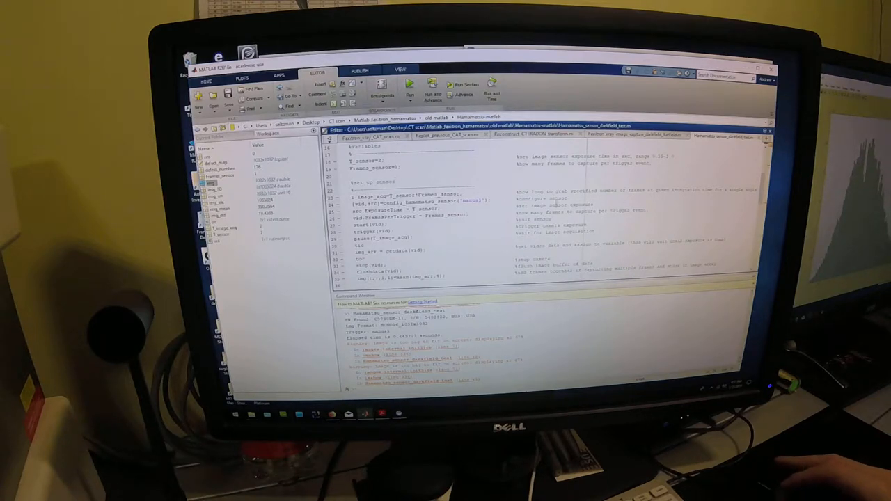
Return to Hamamatsu_sensor_darkfield_test.m and bring up its image-processing section
double_click(574, 204)
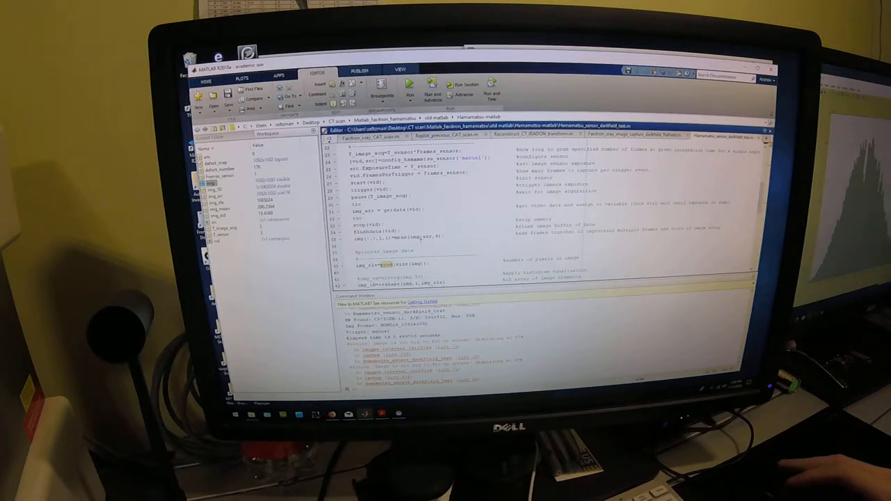
scroll("down", 3)
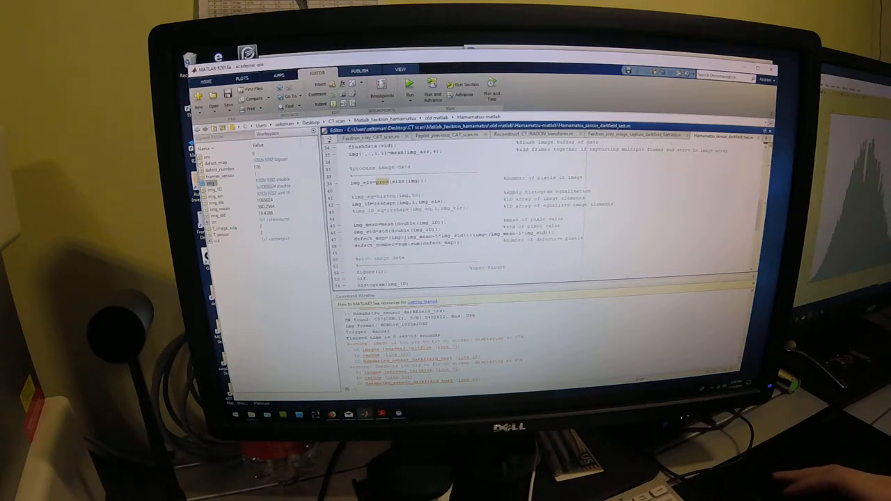
scroll("down", 3)
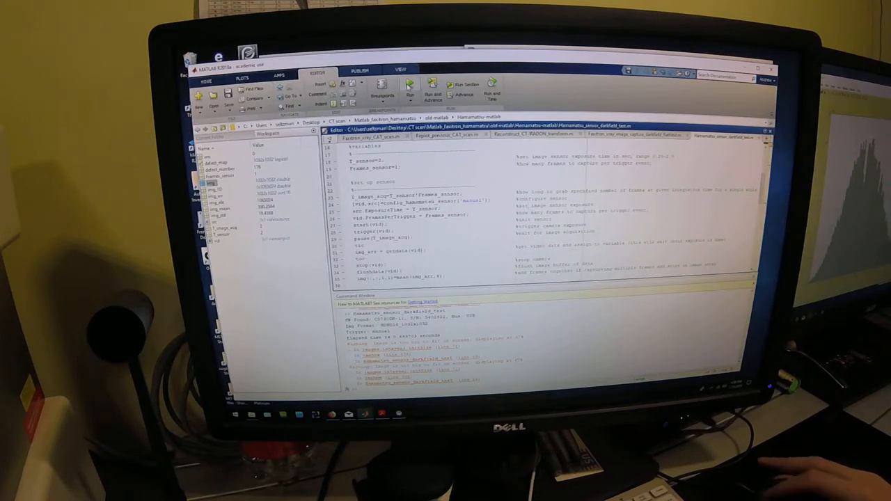
left_click(410, 94)
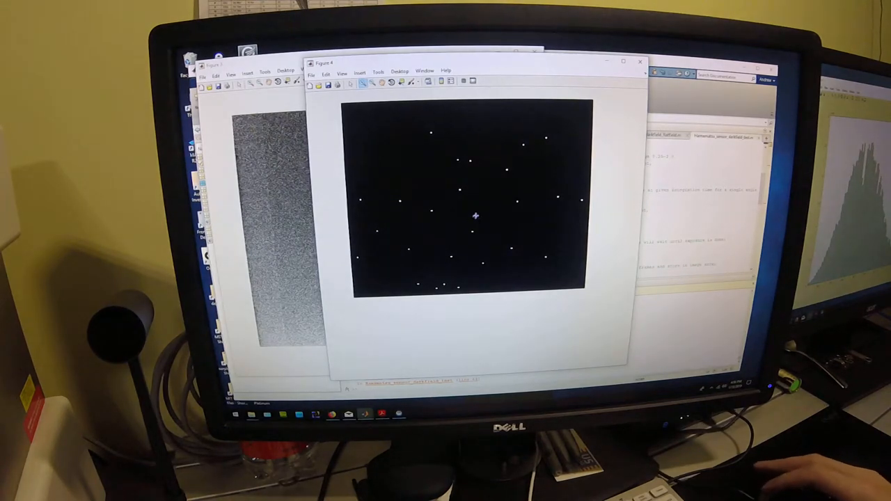
mouse_move(499, 202)
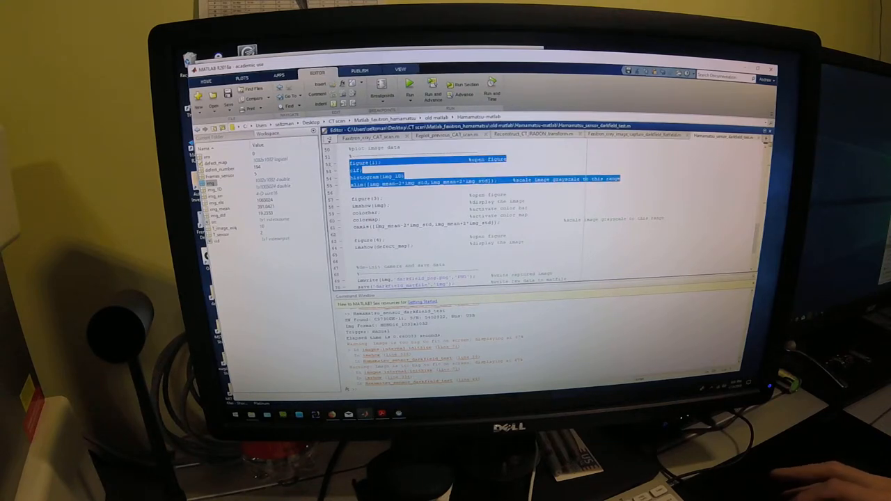
Plot the dark-field pixel histogram in Figure 1, then dismiss it and rerun the script
left_click(410, 87)
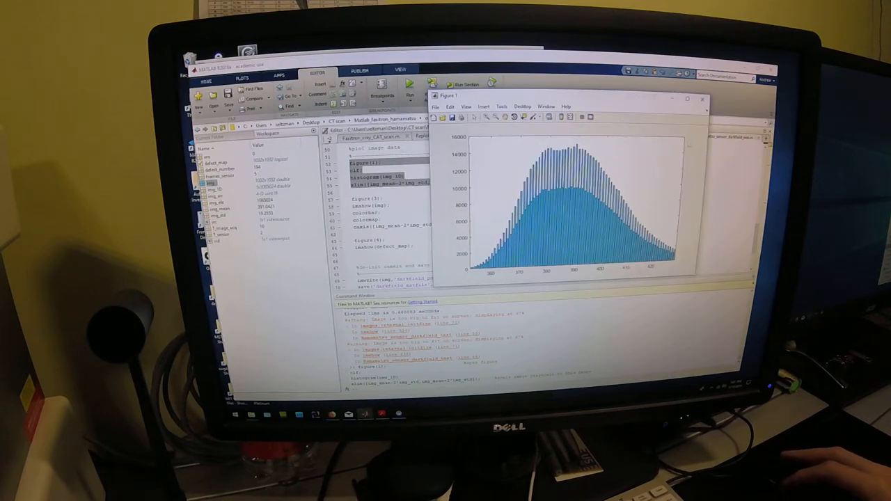
left_click_drag(571, 96, 487, 43)
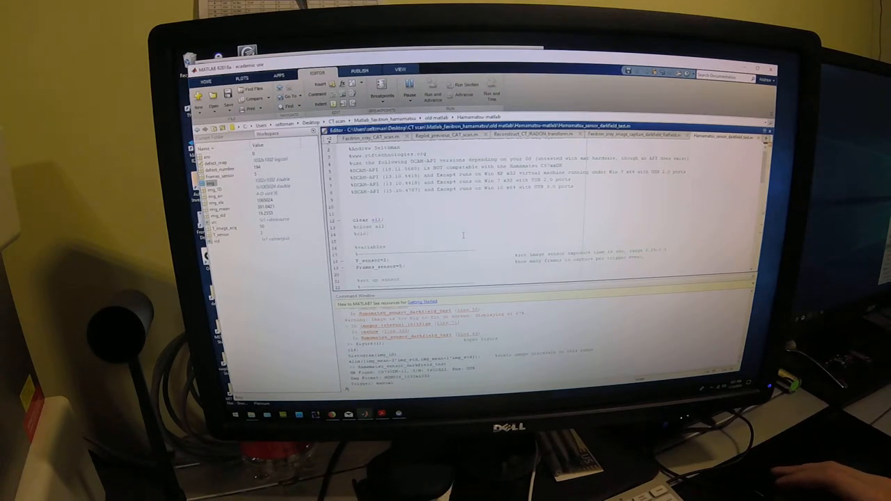
scroll("down", 3)
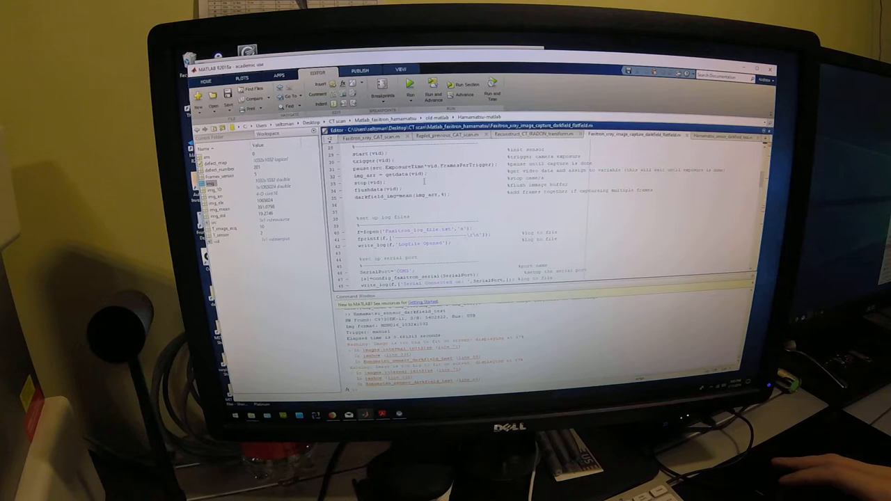
scroll("down", 3)
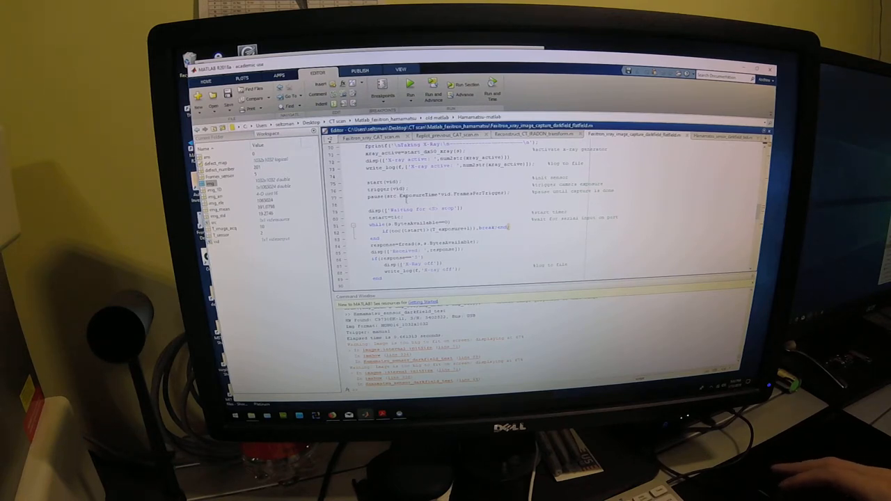
scroll("down", 3)
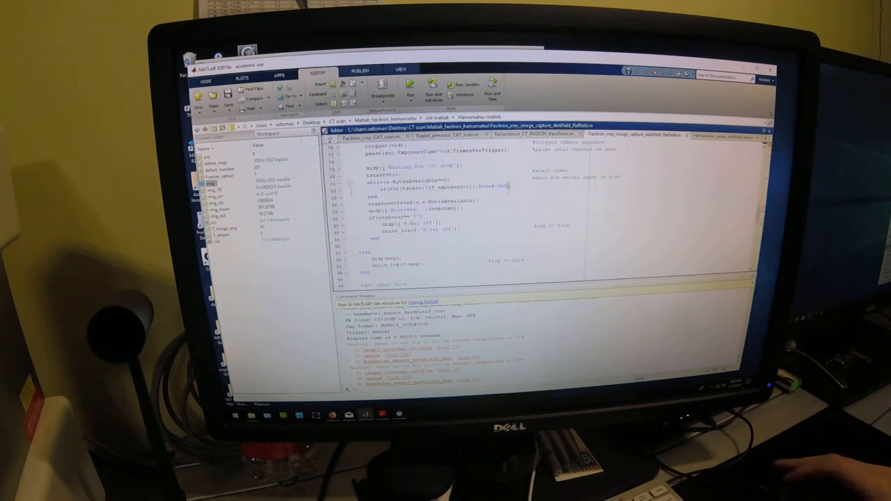
scroll("down", 3)
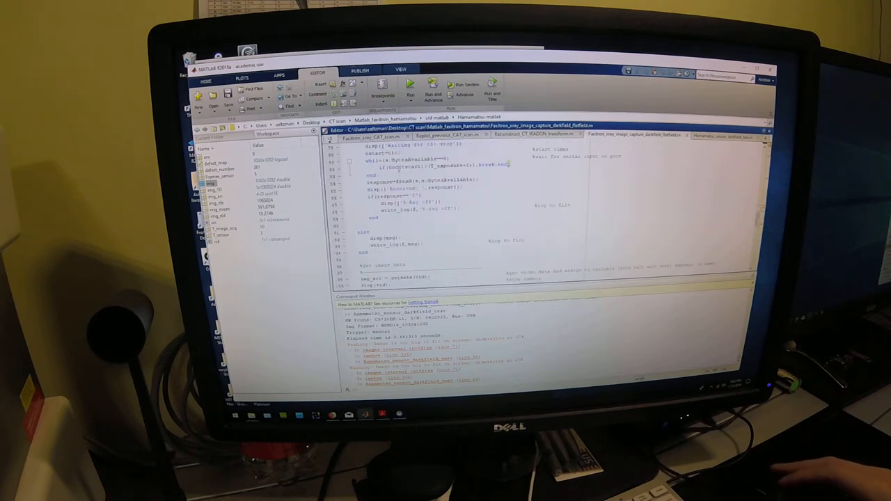
scroll("down", 3)
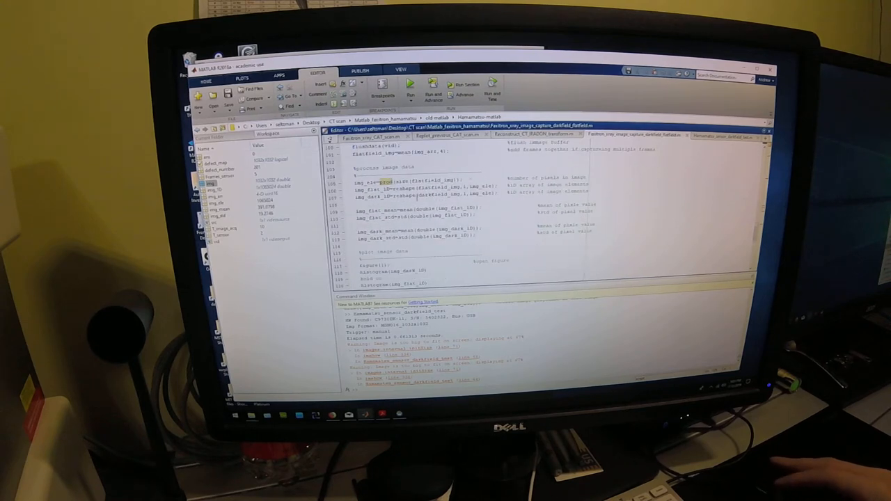
scroll("down", 3)
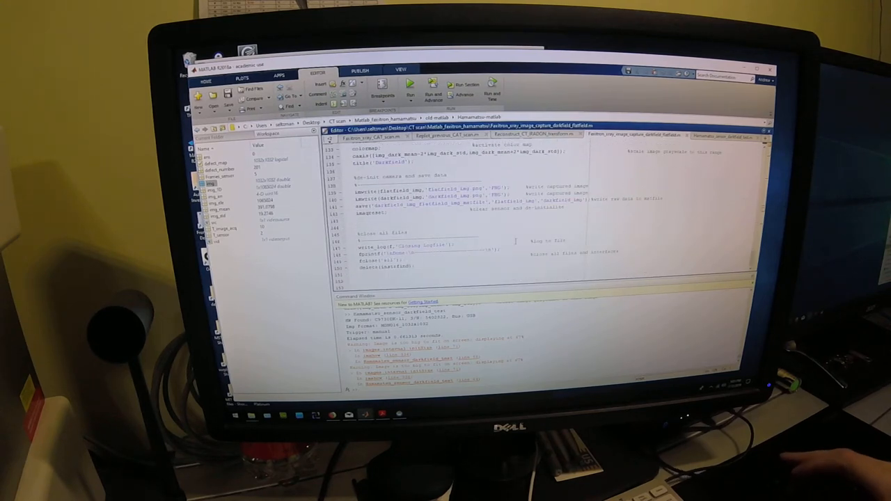